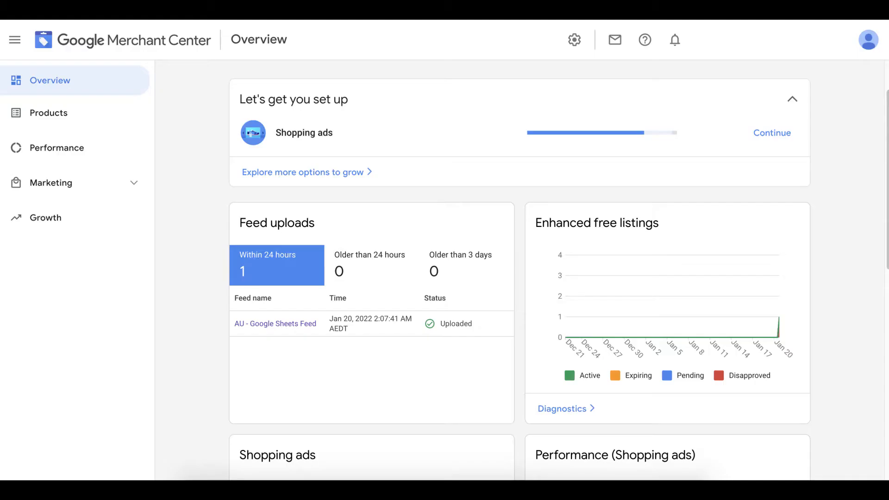
- Visit merchants.google.com to review Overview and shipping services, then go to Shopify admin Home
text(merchants.goog)
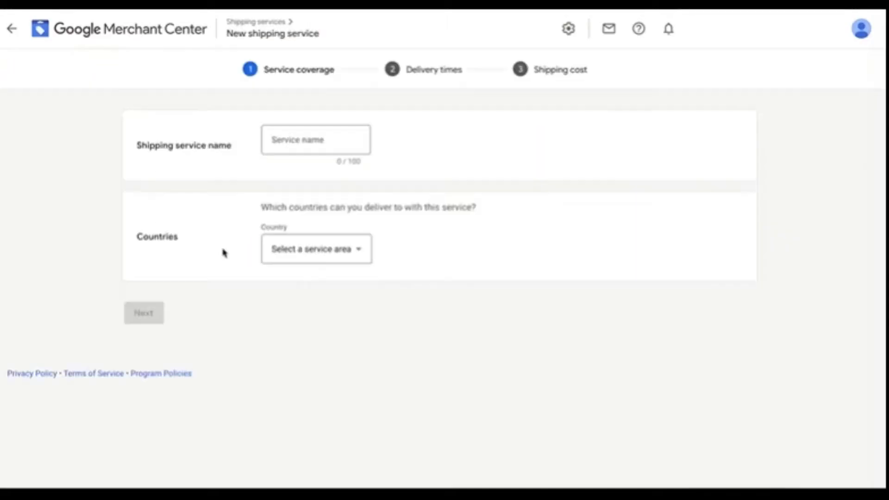
click(143, 313)
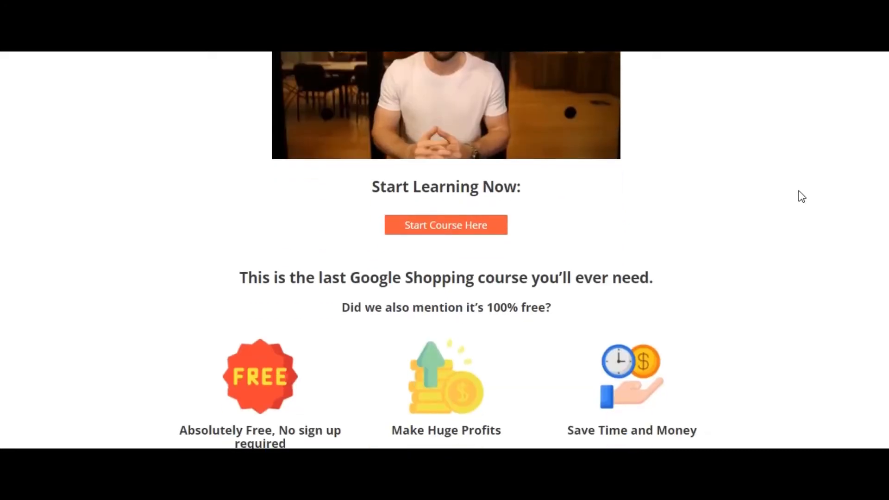
click(445, 224)
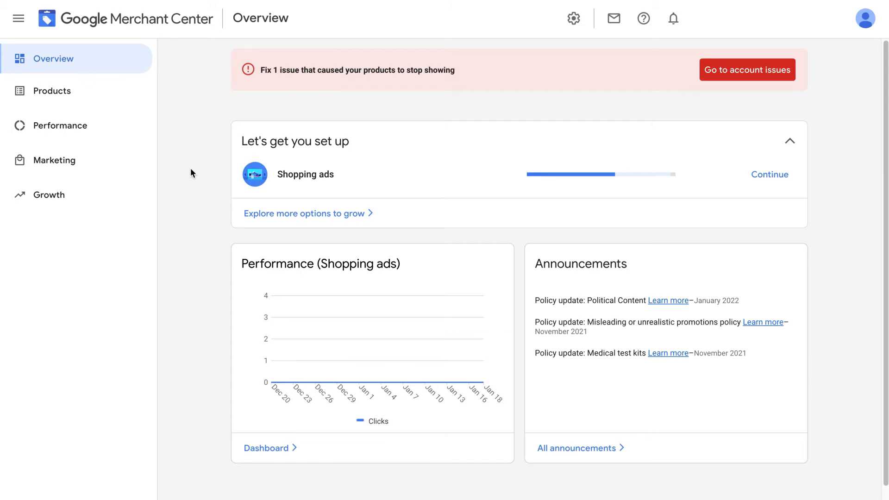
mouse_move(208, 28)
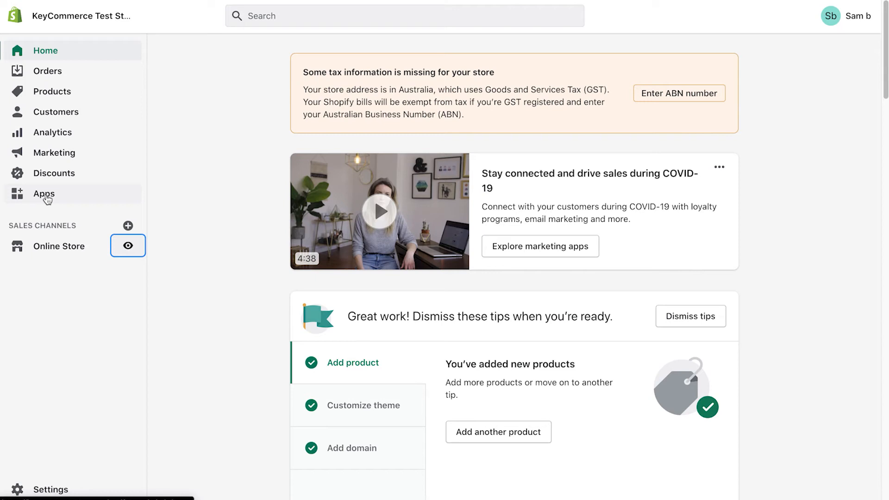
- Install the Google channel app as a sales channel and authorize a connected Google account
click(43, 193)
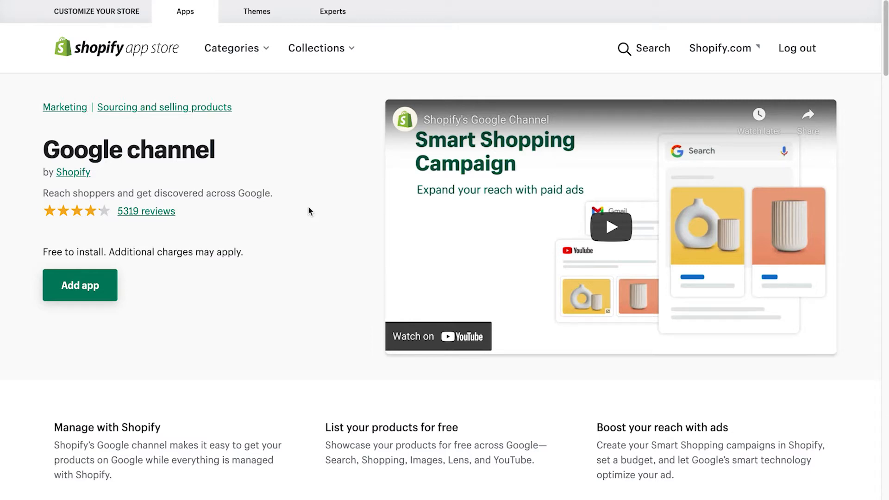
mouse_move(278, 206)
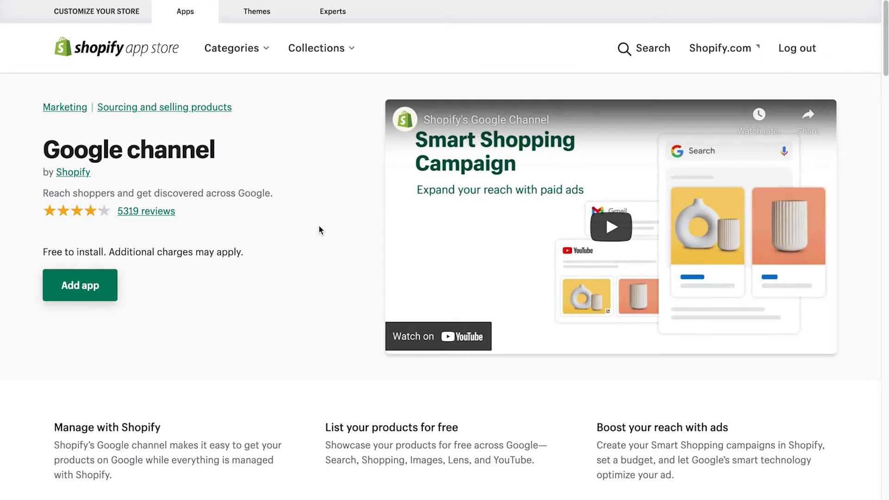
click(79, 285)
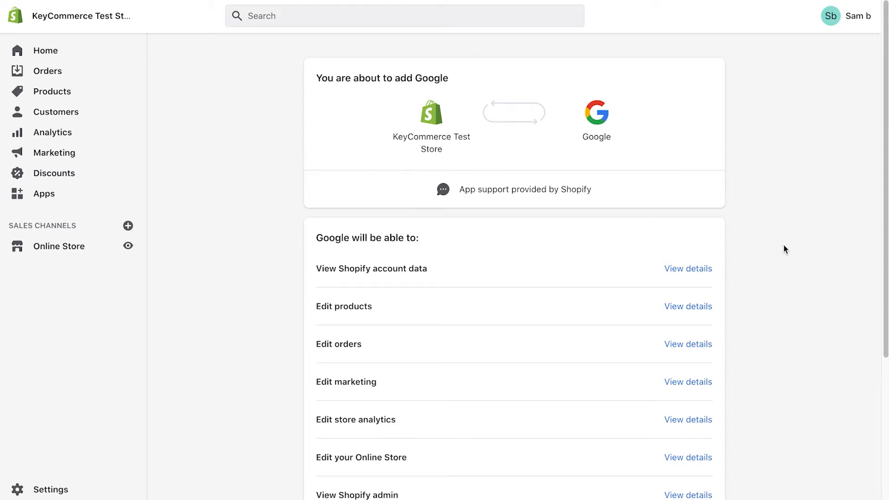
scroll(down, 3)
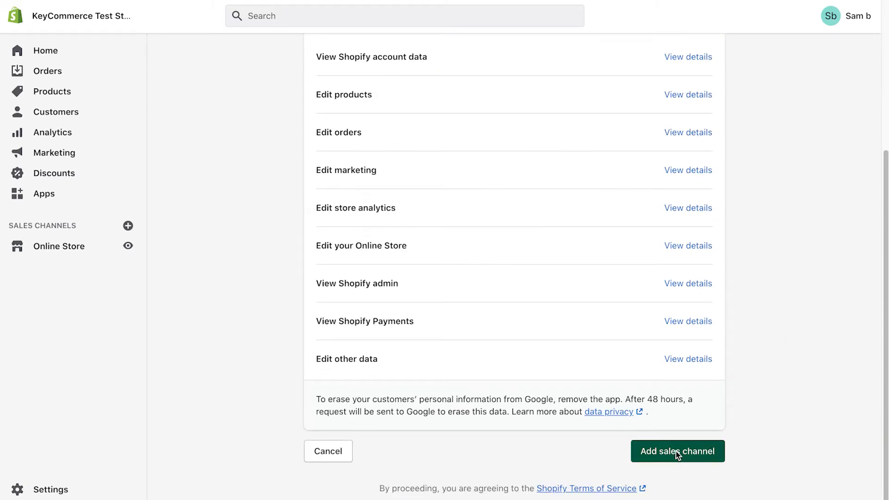
click(676, 451)
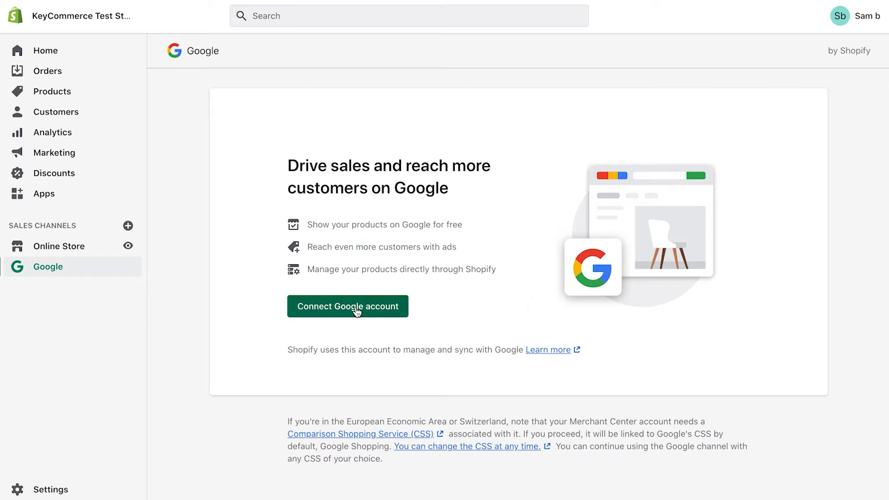
click(347, 305)
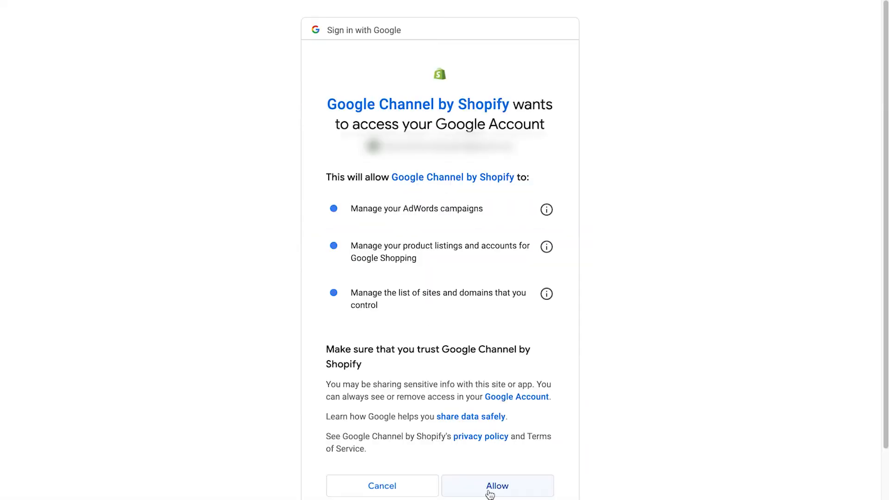
click(496, 486)
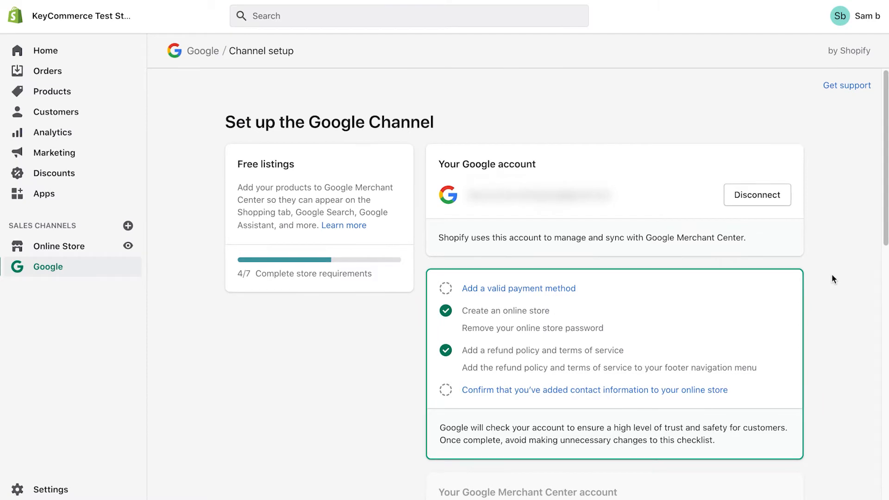
mouse_move(856, 285)
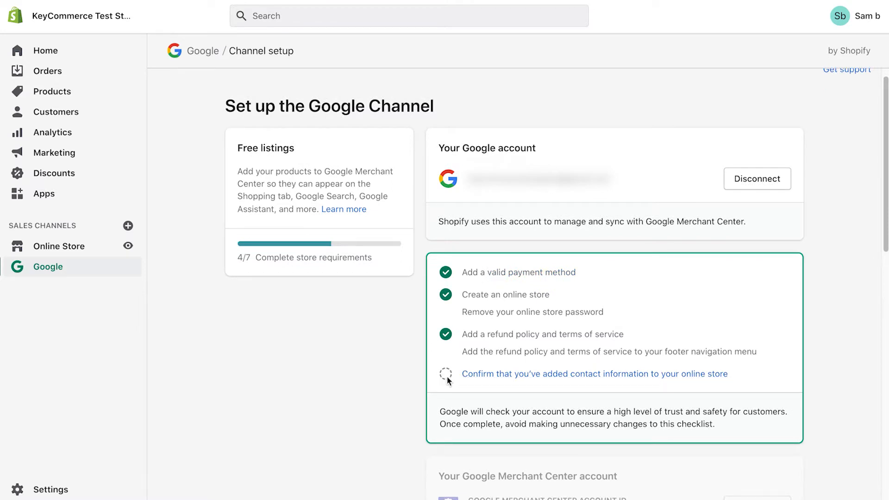
- Confirm store contact information, start phone verification, accept Google's terms, and complete channel setup
click(593, 373)
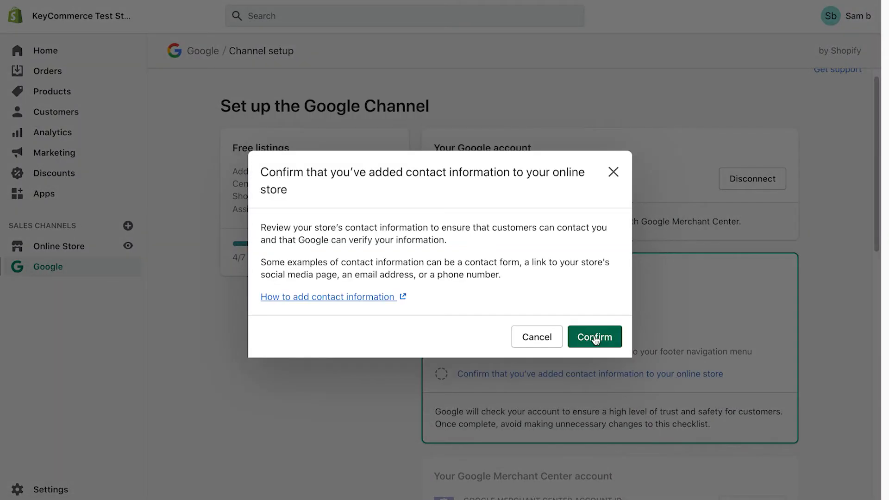
click(593, 336)
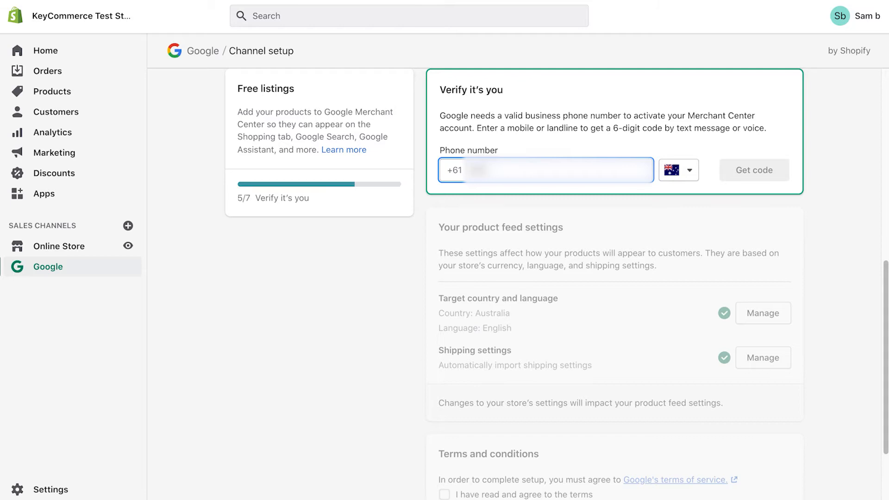
click(753, 169)
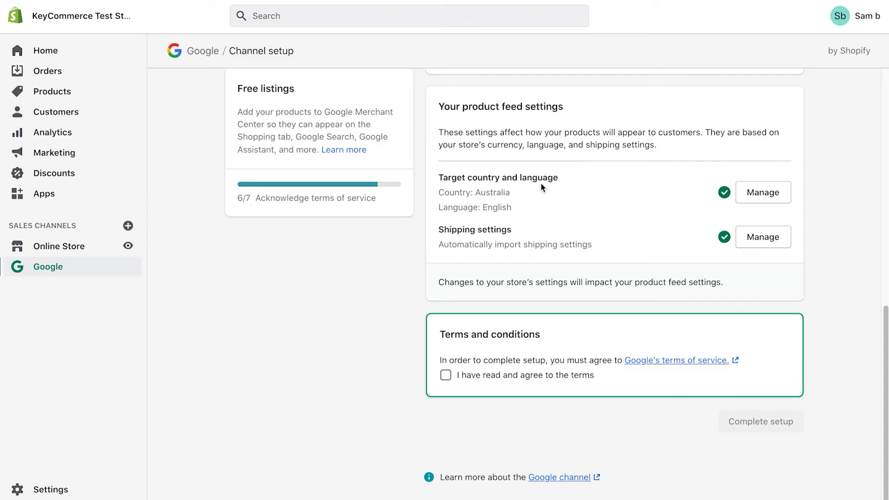
mouse_move(534, 177)
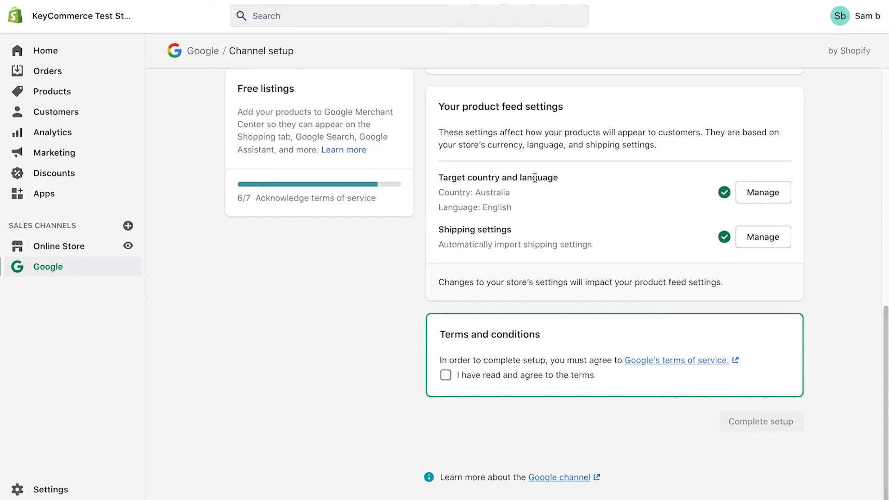
click(446, 375)
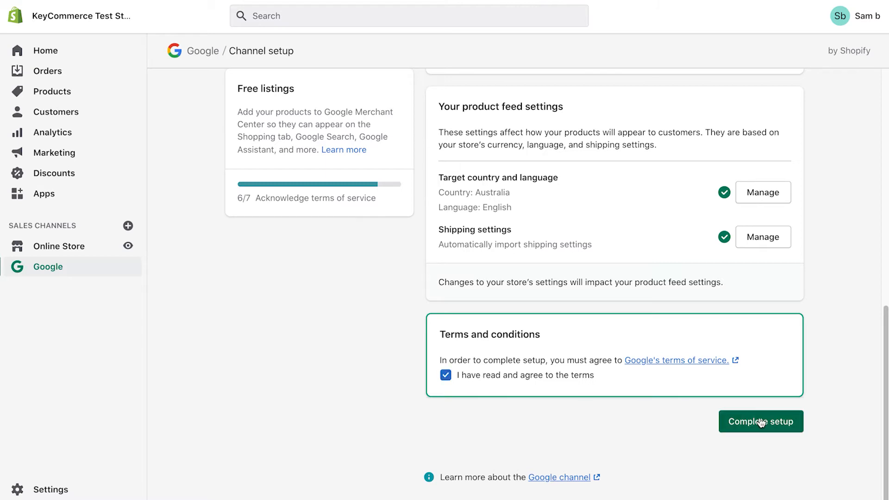
click(760, 421)
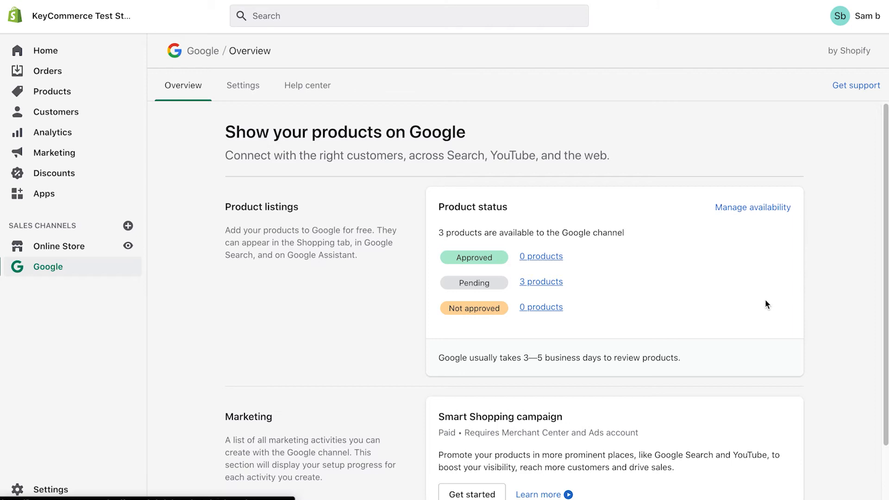
mouse_move(769, 289)
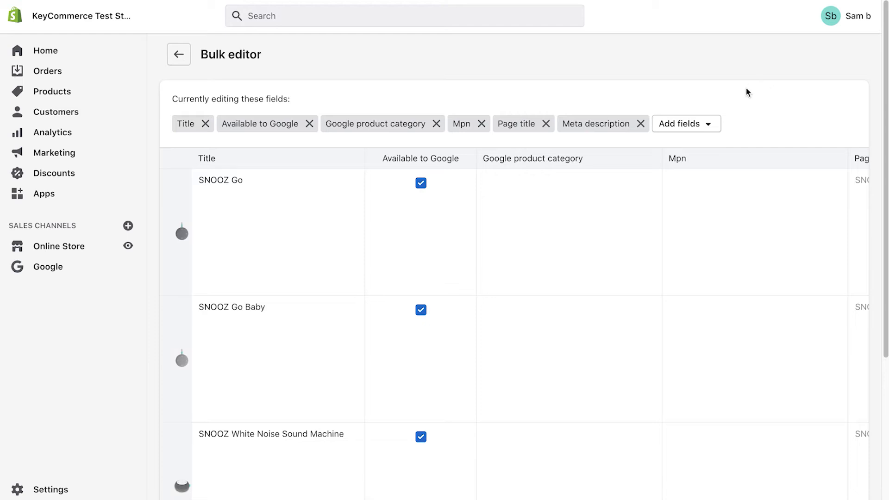
mouse_move(737, 93)
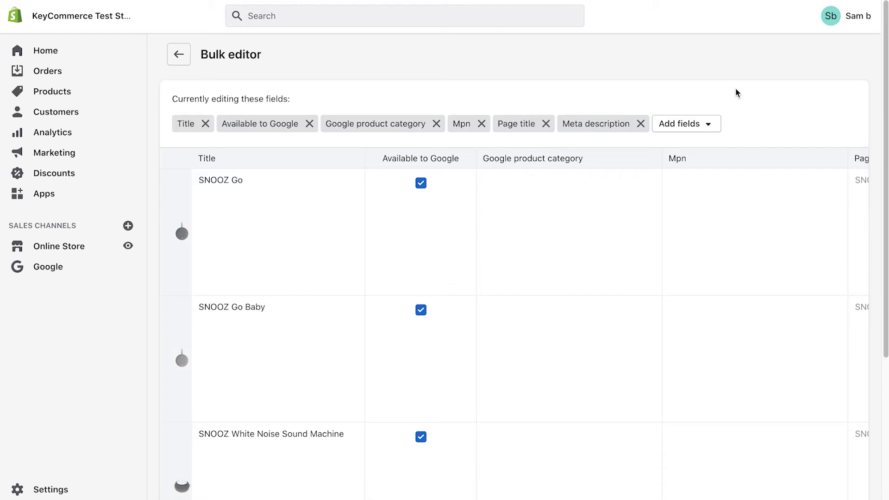
mouse_move(577, 73)
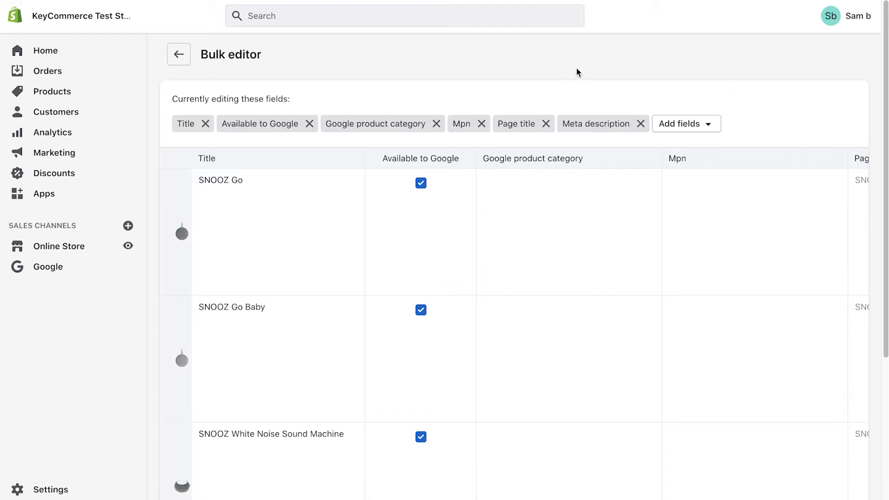
mouse_move(271, 159)
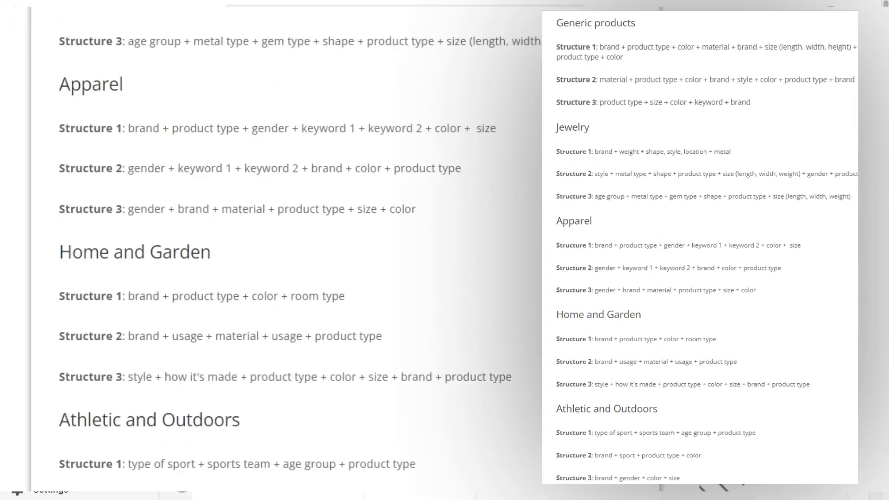
scroll(down, 3)
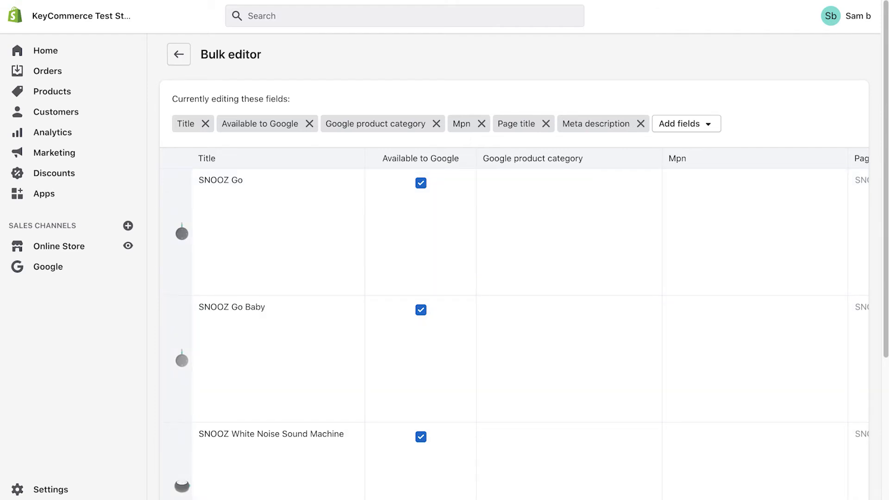
mouse_move(513, 146)
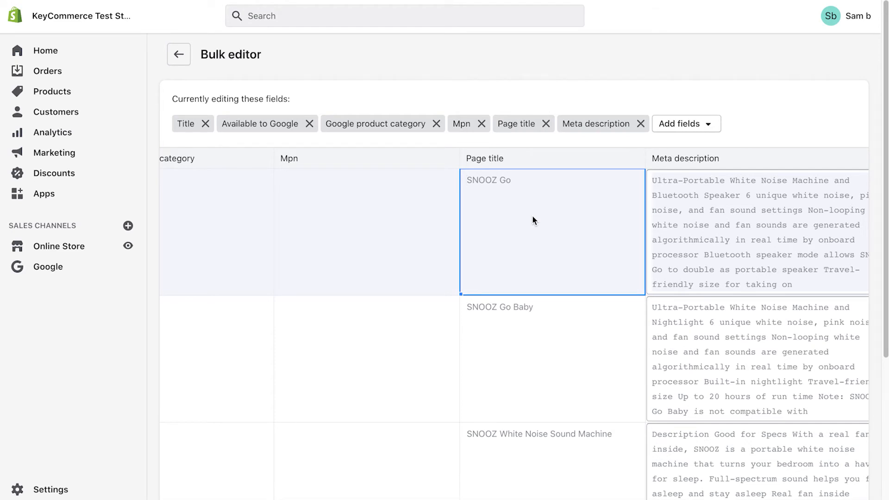
- Set SNOOZ Go's page title to 'White Noise Machine With Fan | Bluetooth Enabled'
click(489, 180)
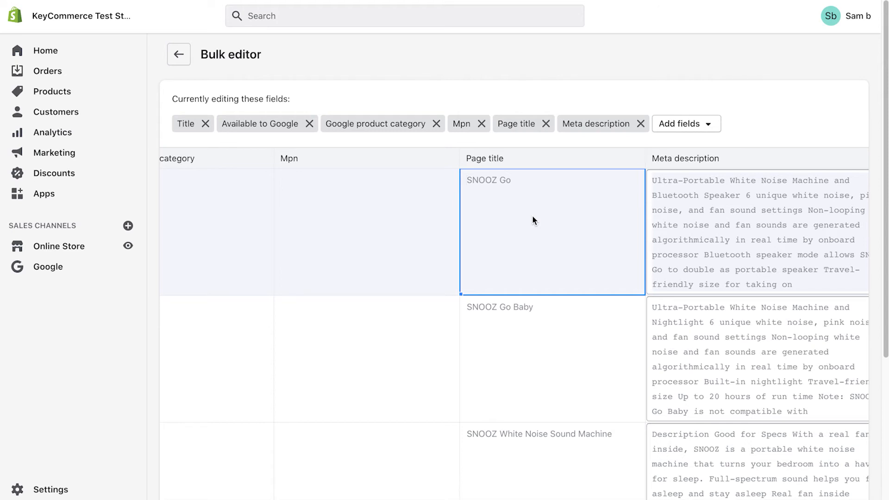
text(White Noise Machine With Fan | Bluetooth Enabled)
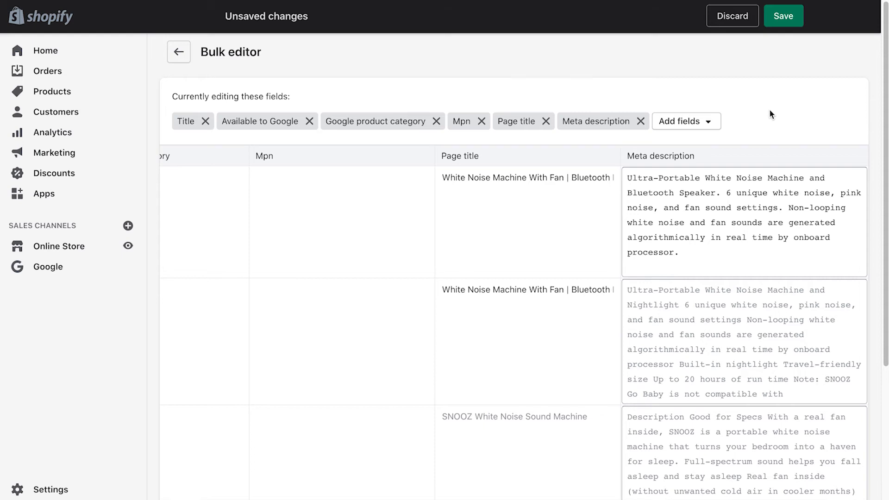
scroll(left, 3)
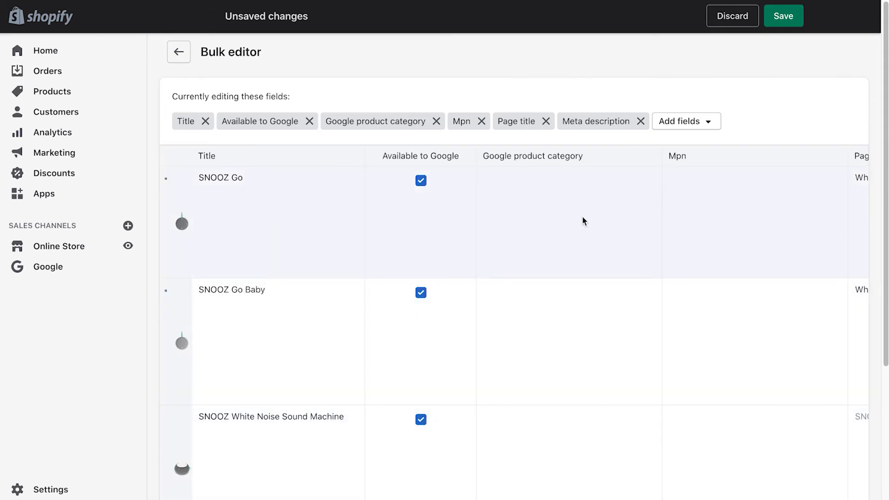
click(569, 221)
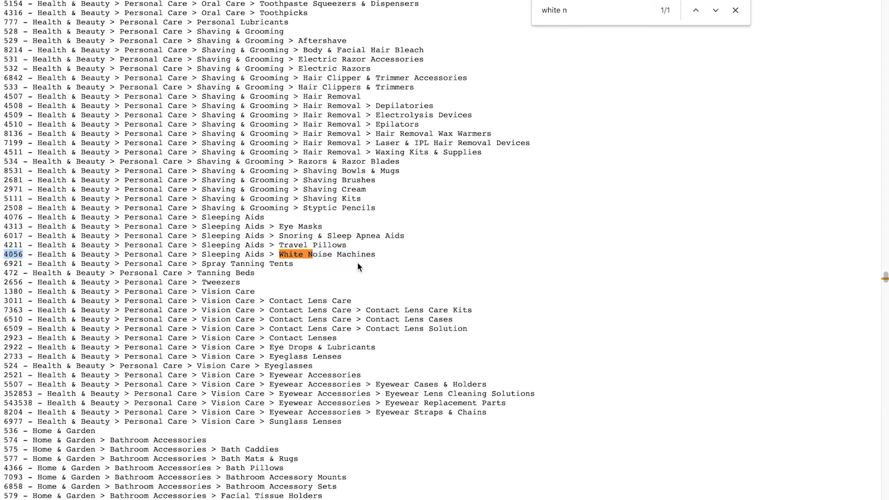
mouse_move(570, 27)
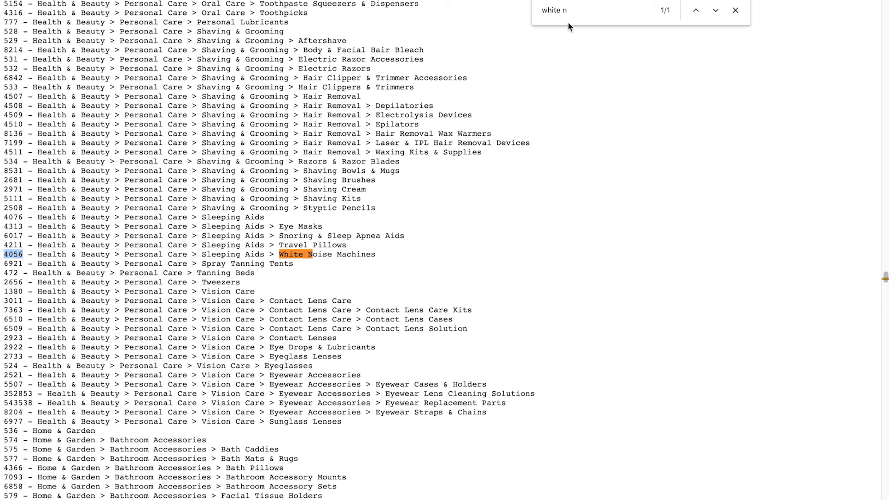
mouse_move(520, 205)
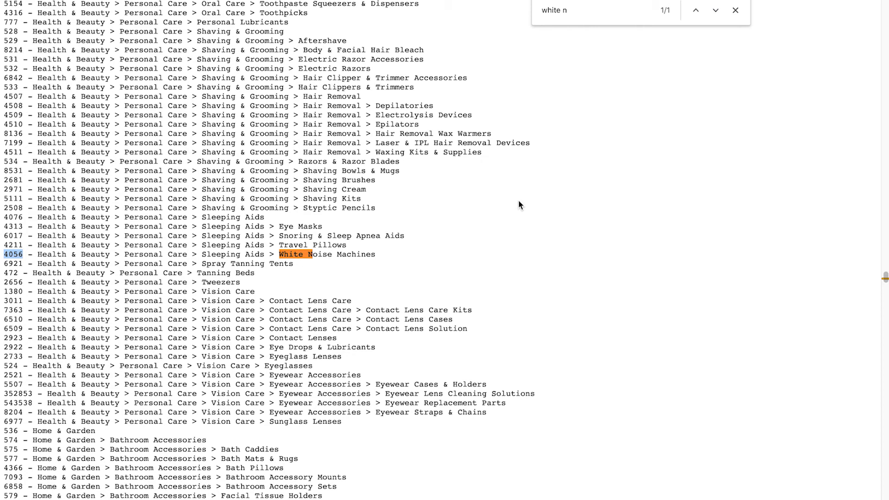
mouse_move(723, 191)
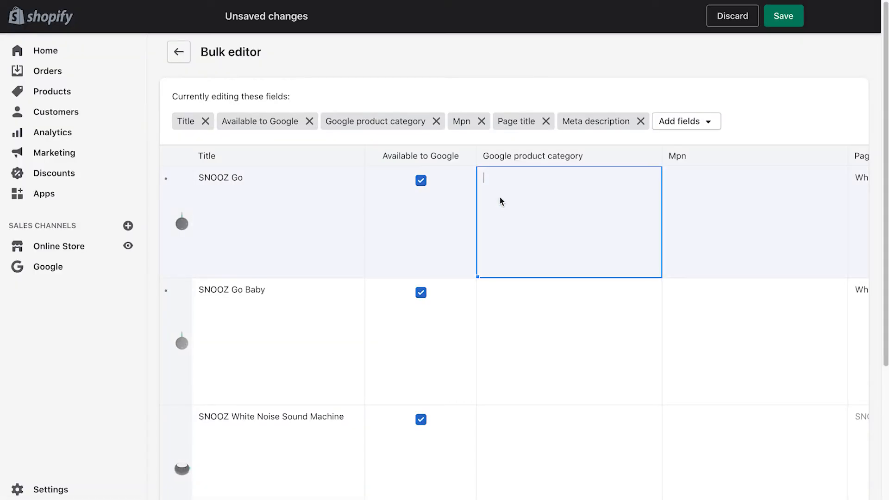
- Enter Google product category 4056 for SNOOZ Go and begin its MPN with 'SNOOZE-'
text(4056)
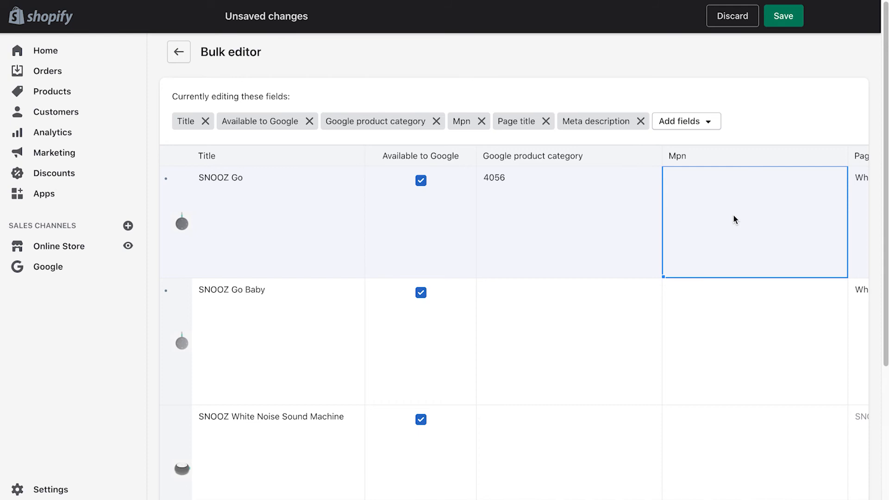
mouse_move(720, 225)
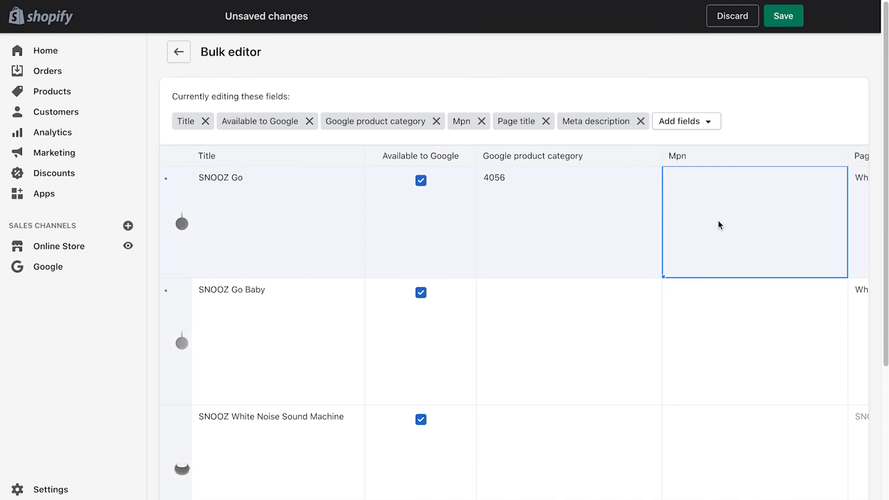
text(SNOOZE-)
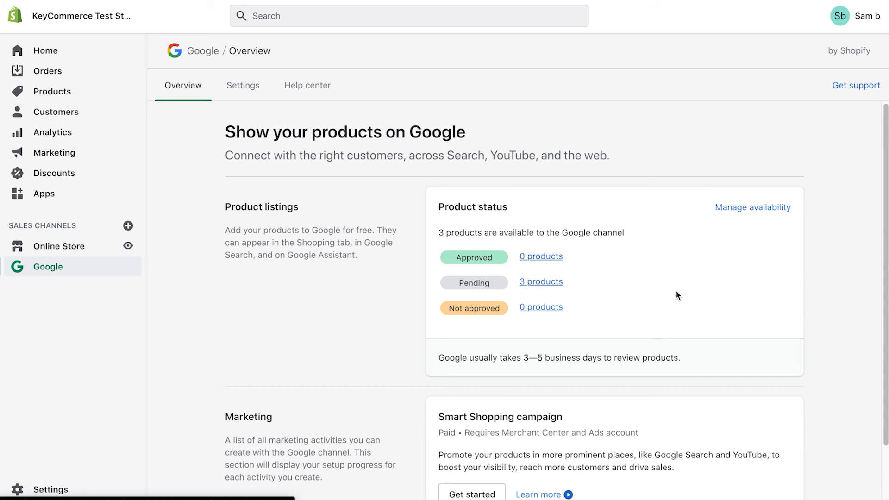
mouse_move(540, 281)
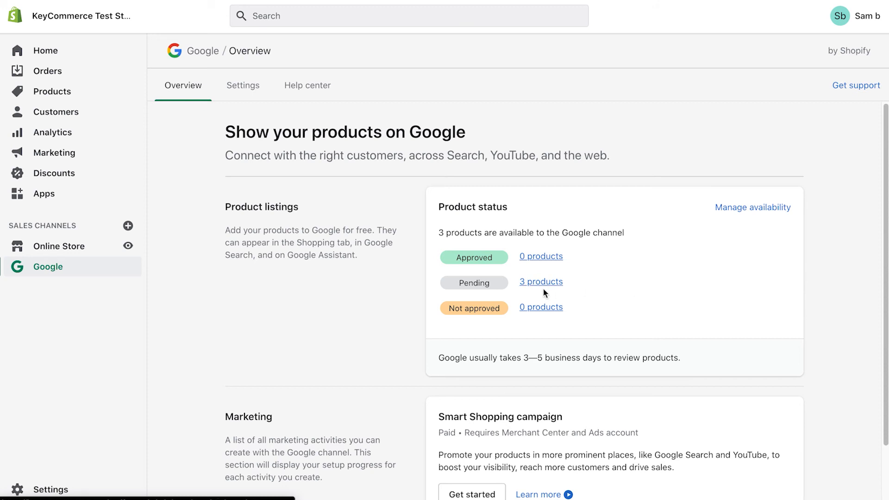
- From the 3 products pending Google review, open SNOOZ Go Baby's Google fields
click(540, 282)
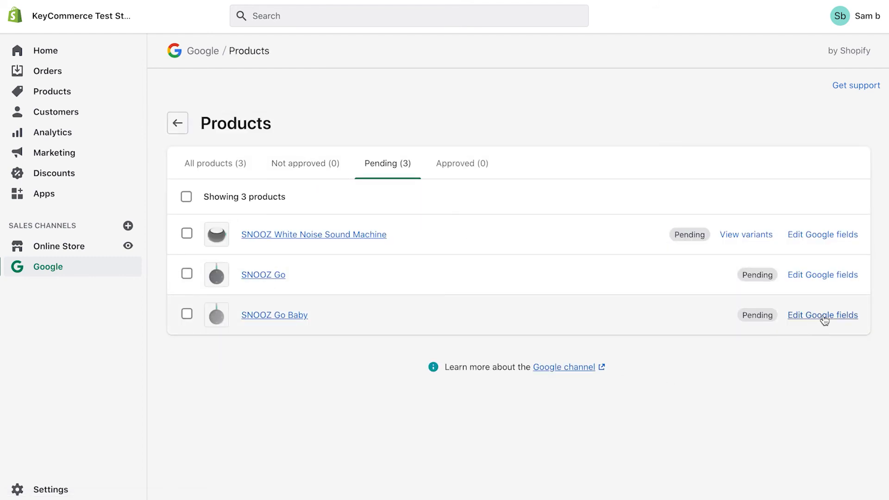
click(822, 315)
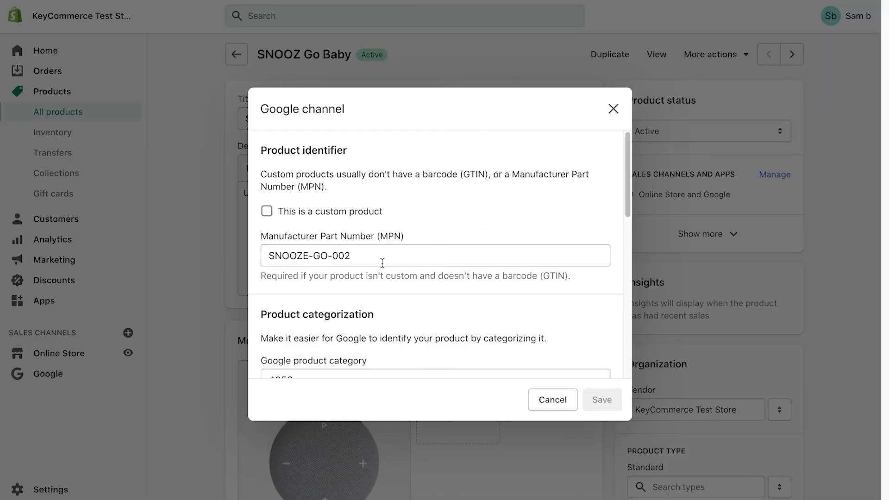
- Review SNOOZ Go Baby's category 4056 and empty Size field, then return to Google overview
scroll(down, 3)
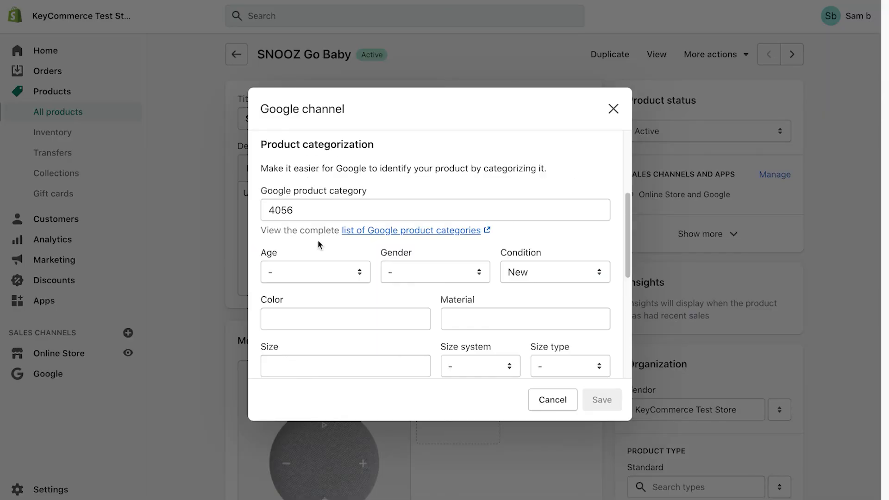
click(434, 209)
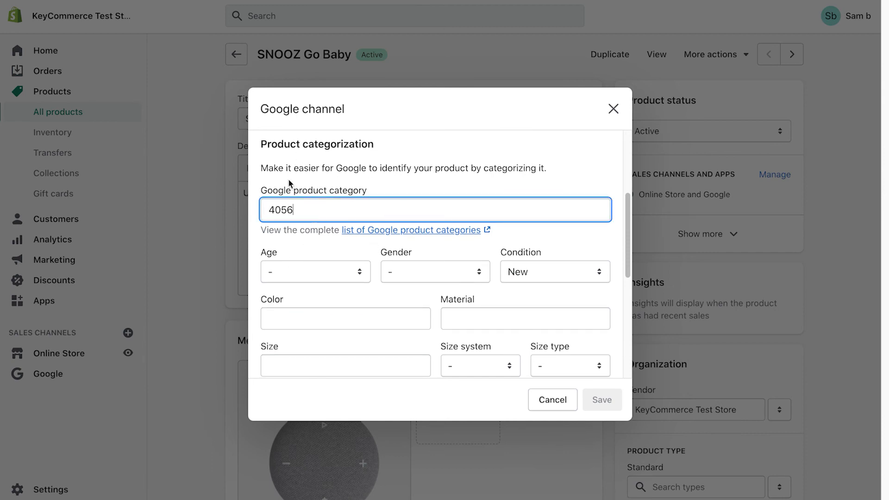
mouse_move(374, 233)
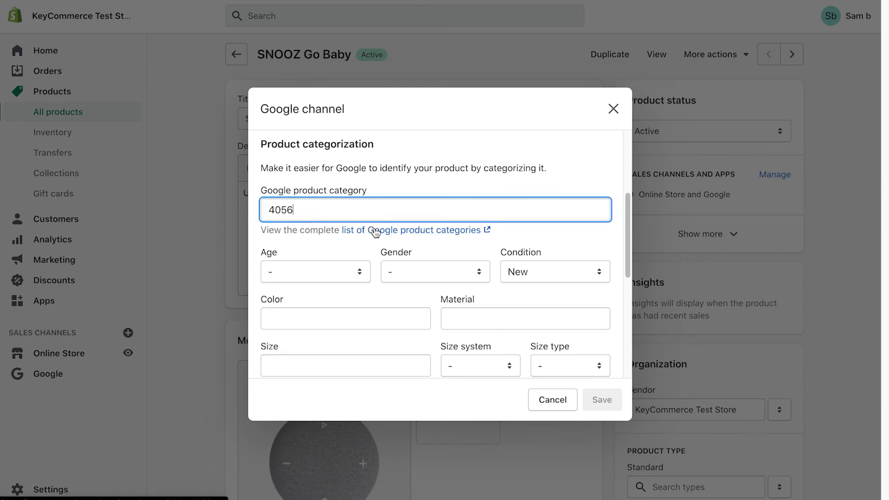
scroll(down, 3)
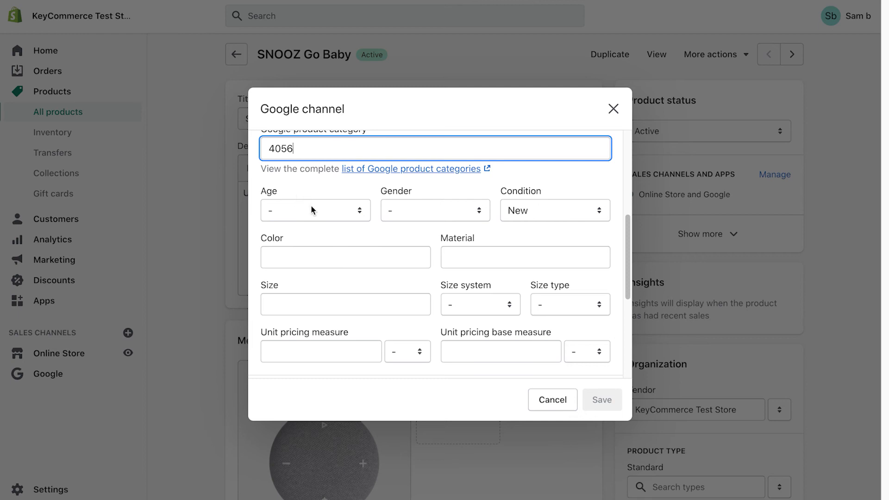
click(434, 210)
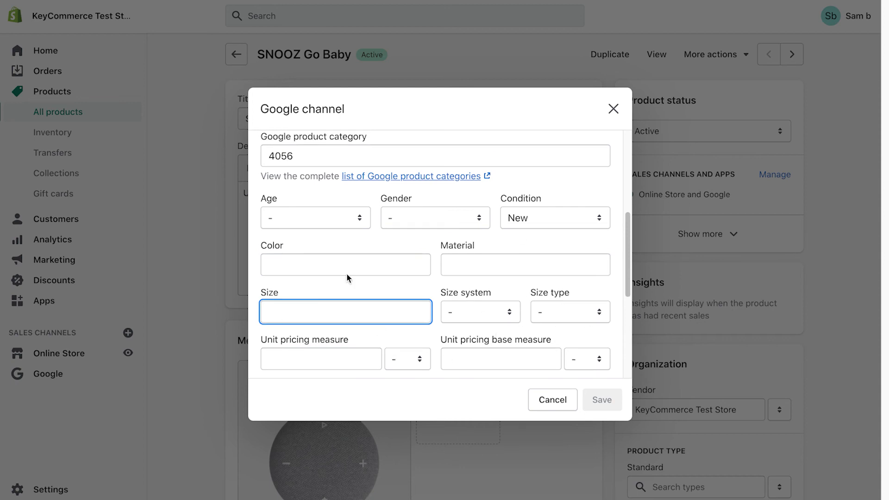
scroll(down, 3)
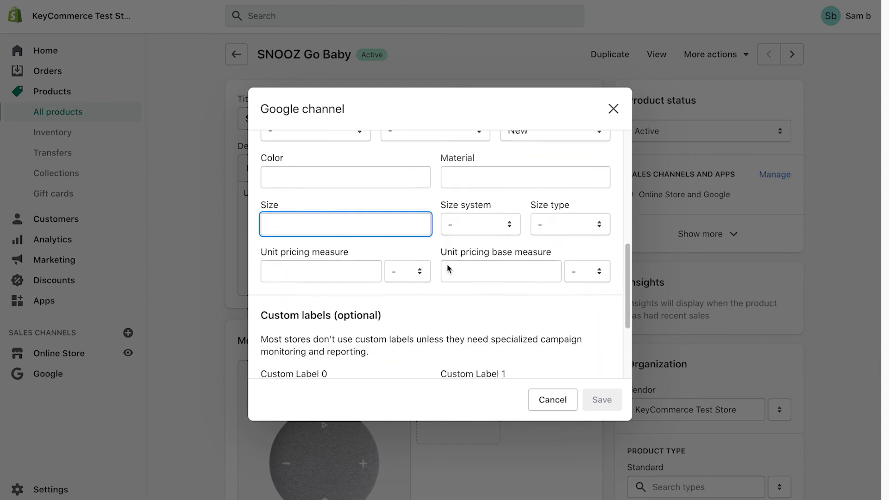
scroll(down, 3)
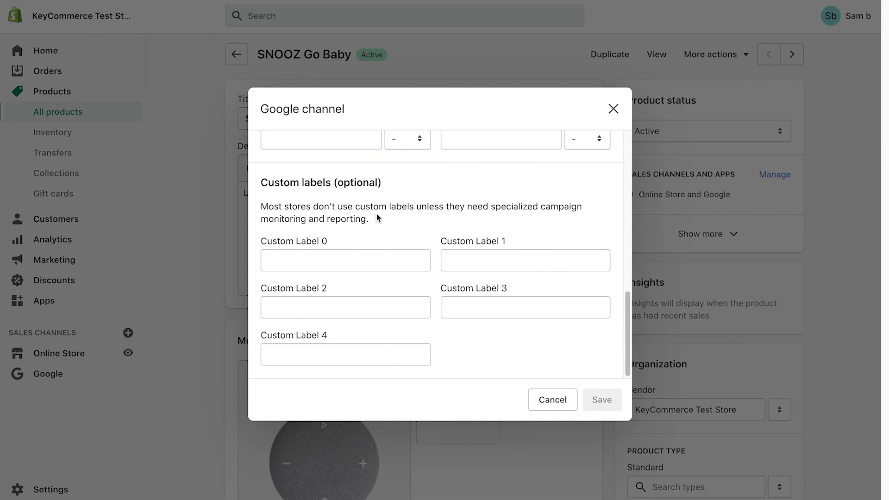
click(48, 267)
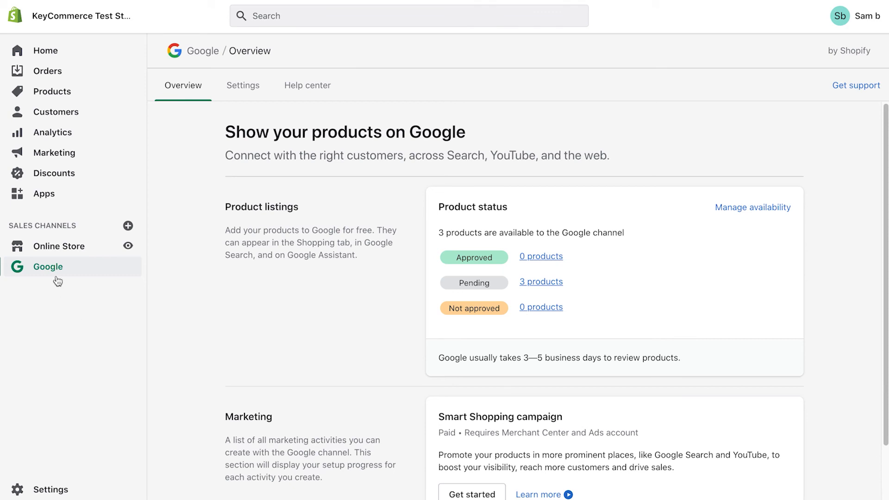
mouse_move(570, 260)
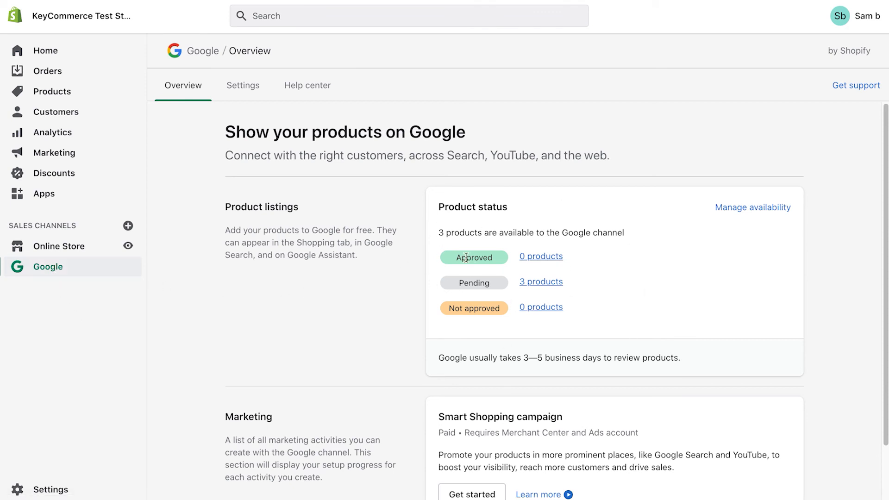
mouse_move(485, 378)
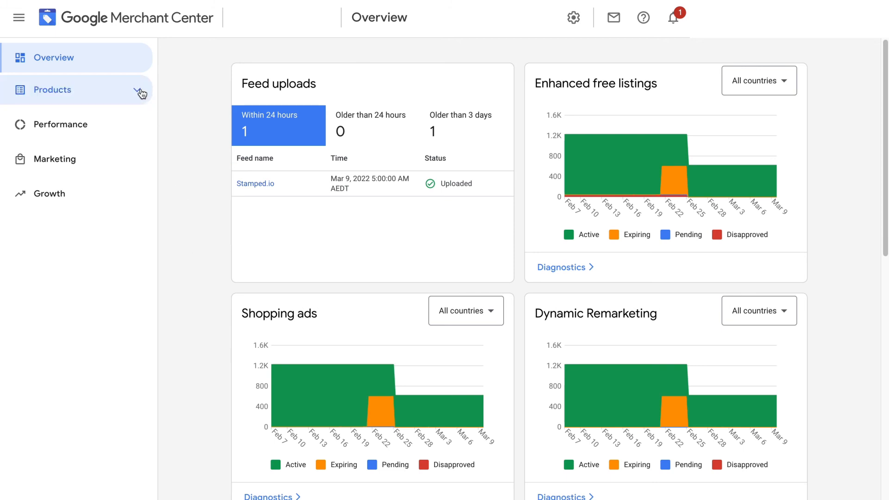
- View the 615-product Content API feed under Products, then Diagnostics showing 615 active items
click(53, 90)
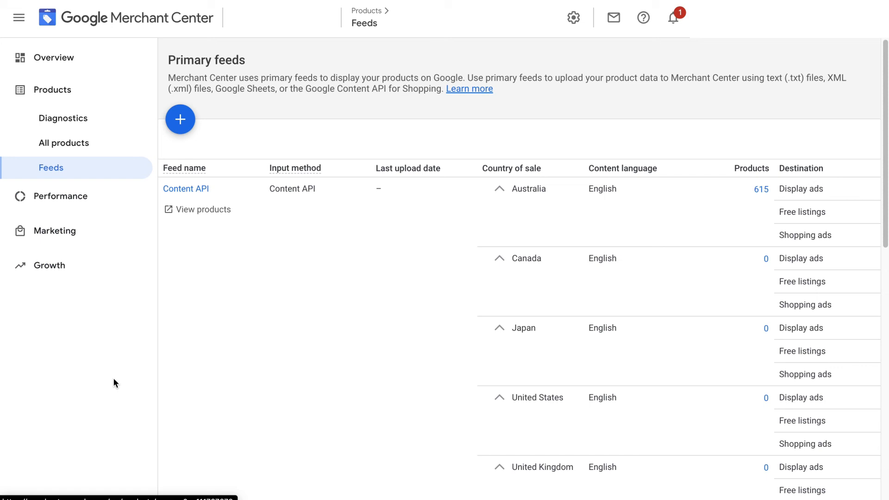
mouse_move(63, 118)
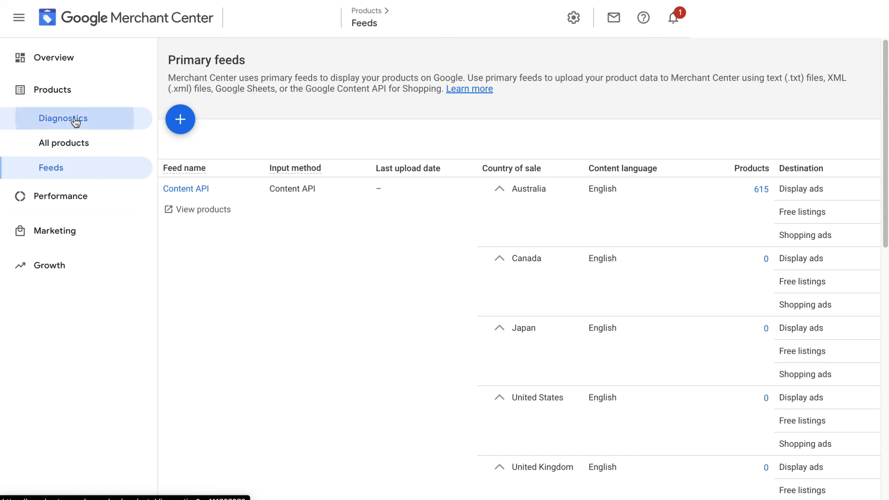
click(63, 118)
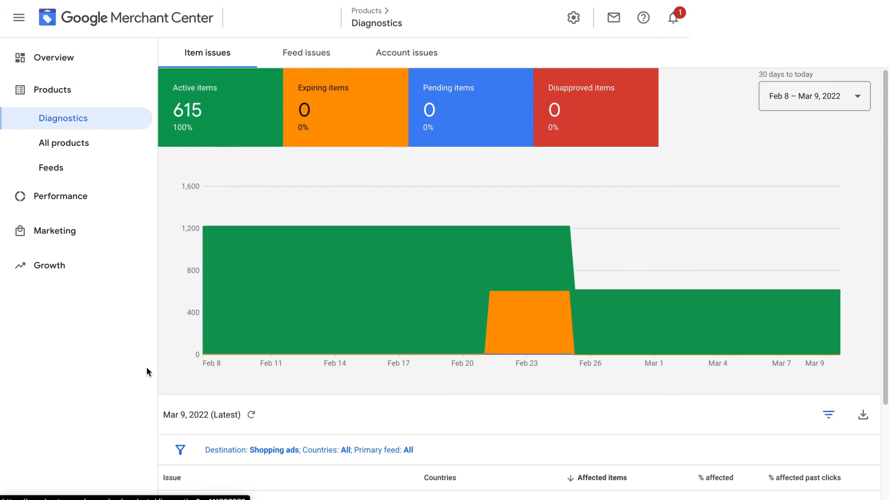
scroll(down, 3)
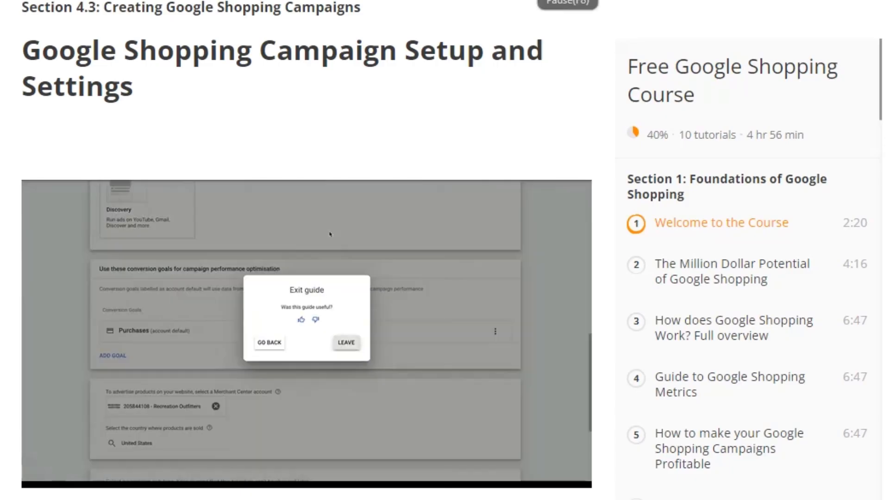
- Open the Free Google Shopping Course site and scroll up to its landing page
click(345, 342)
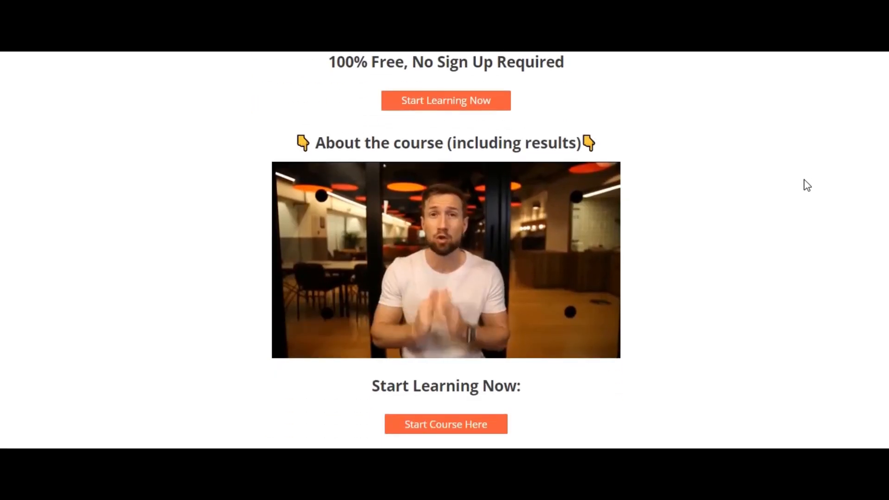
scroll(up, 3)
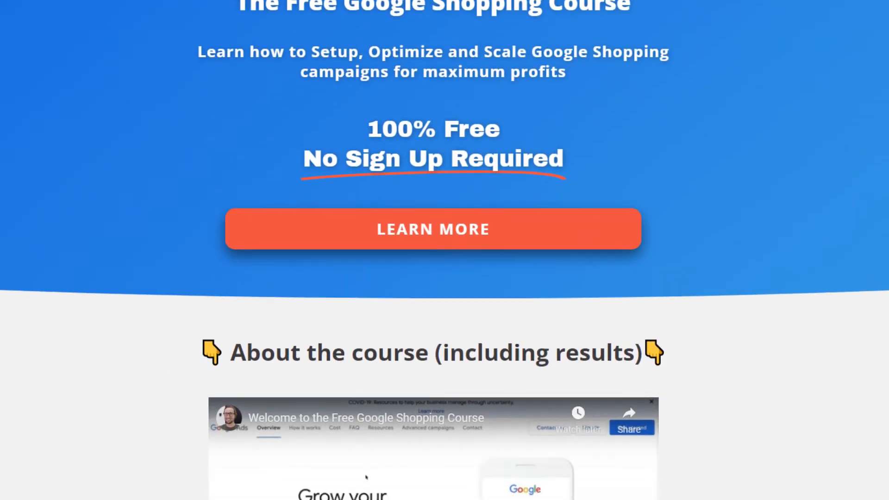